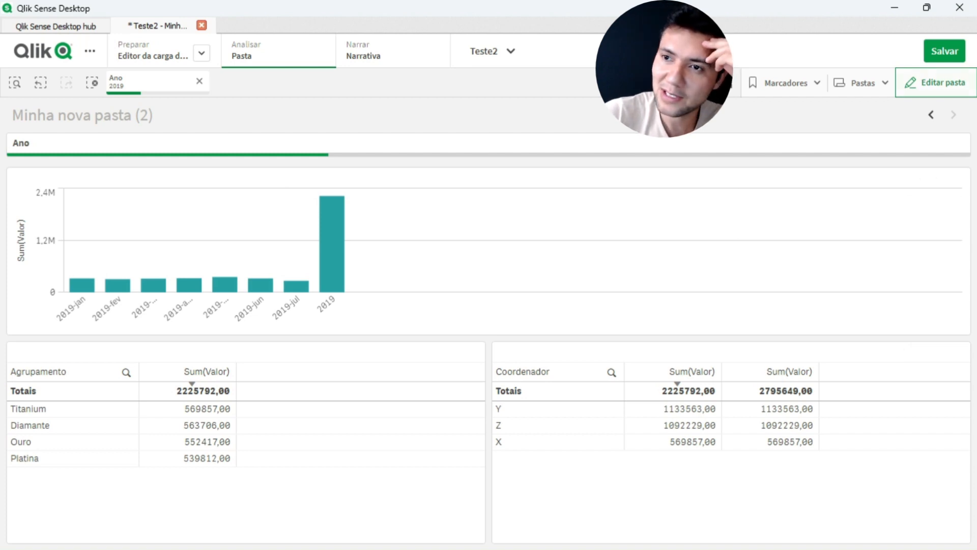
- Copy the bar chart and give it the Mes_Ano month dimension, previewing both charts
left_click(935, 83)
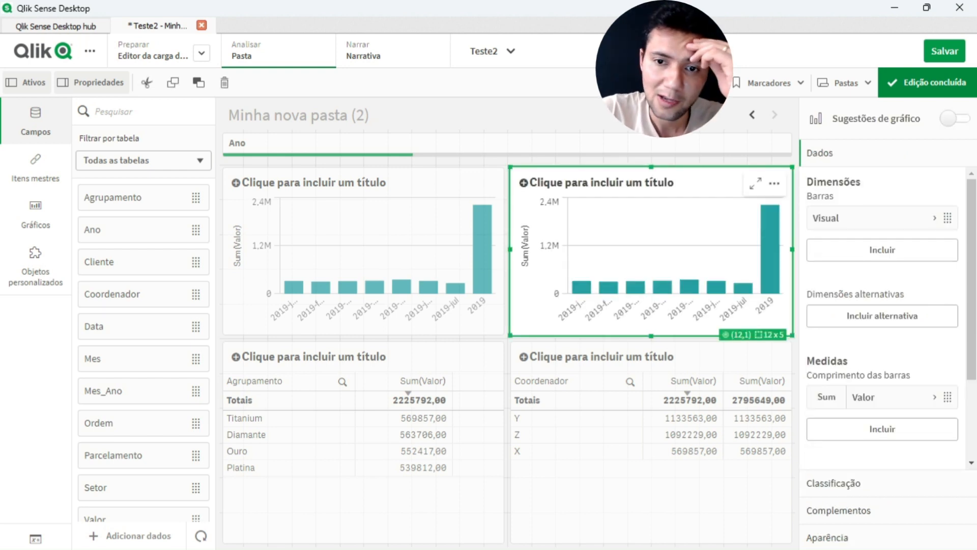
type("ano")
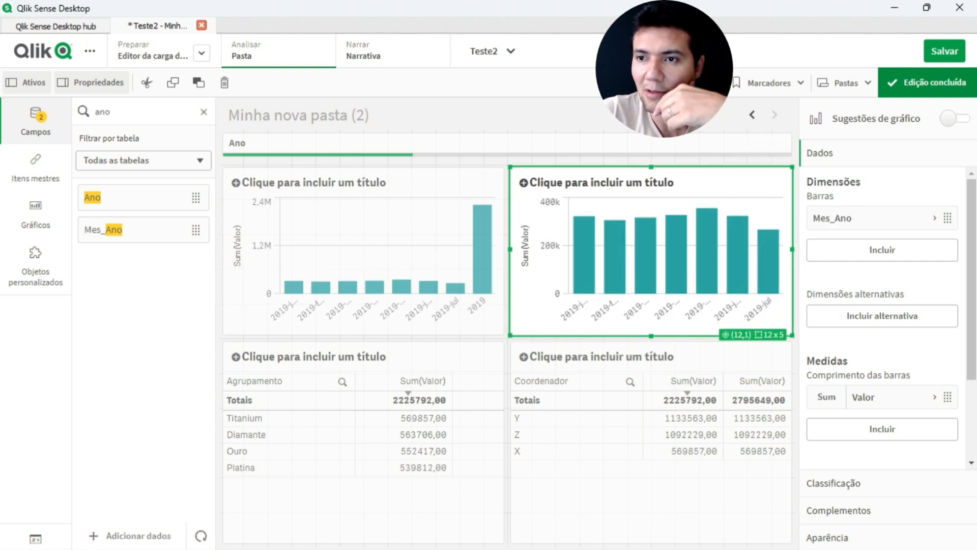
left_click(930, 83)
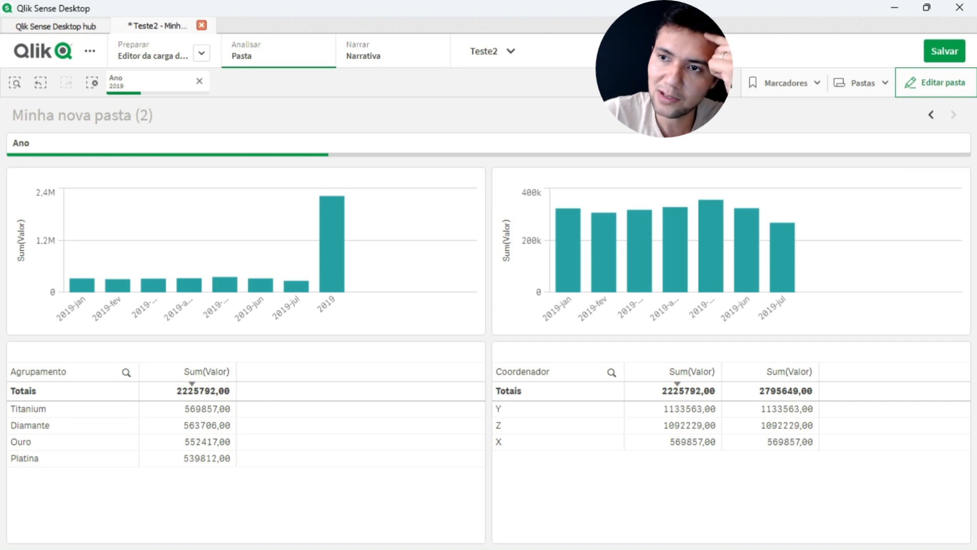
- Label the new chart's measure 'Vendas' and reach its Scripts section
left_click(934, 83)
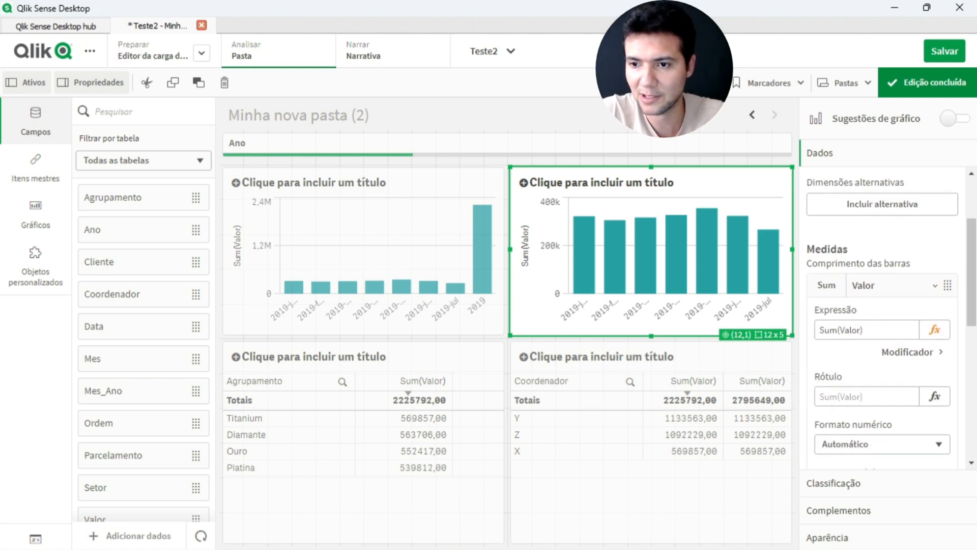
type("Vendas")
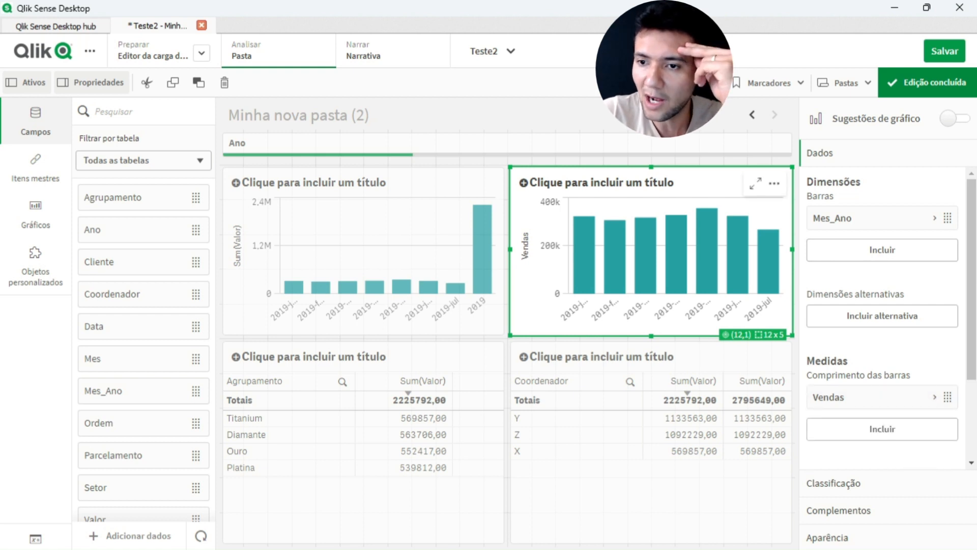
scroll("down", 3)
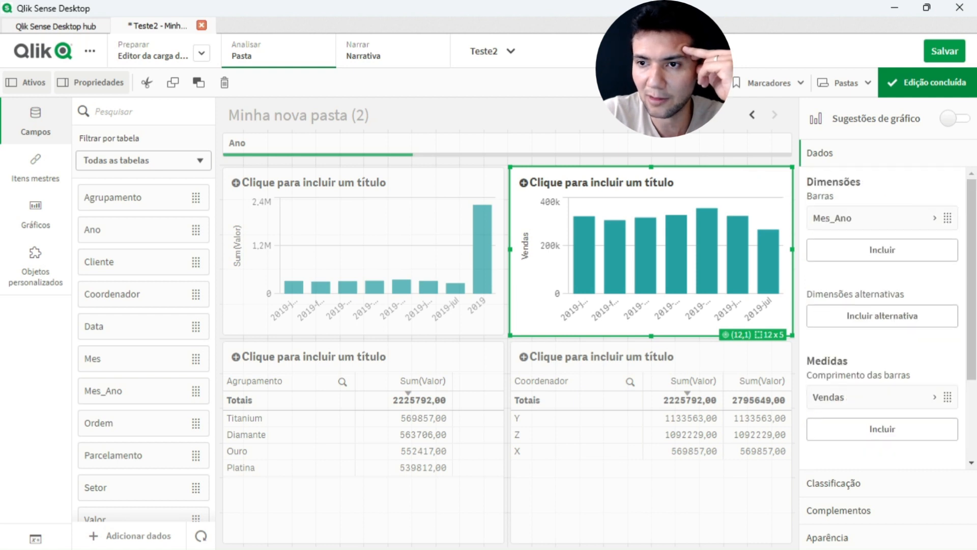
- Note the chart's Mes_Ano dimension and Vendas measure in Notepad and return to the chart data
left_click(873, 217)
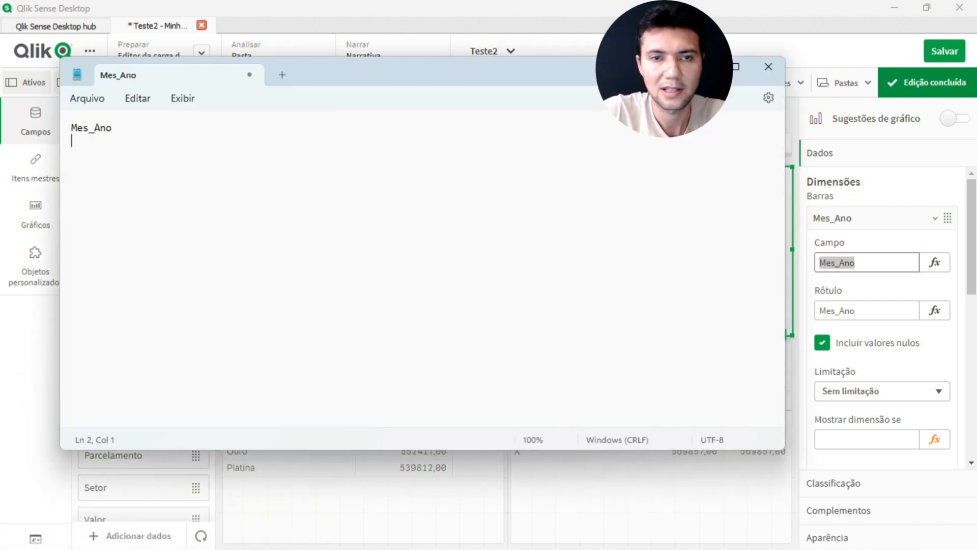
left_click(769, 67)
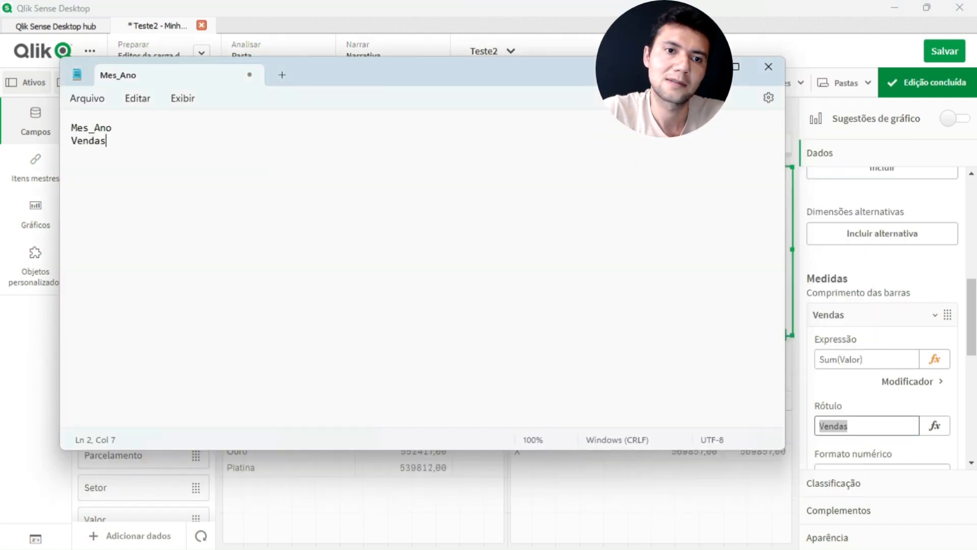
left_click(767, 67)
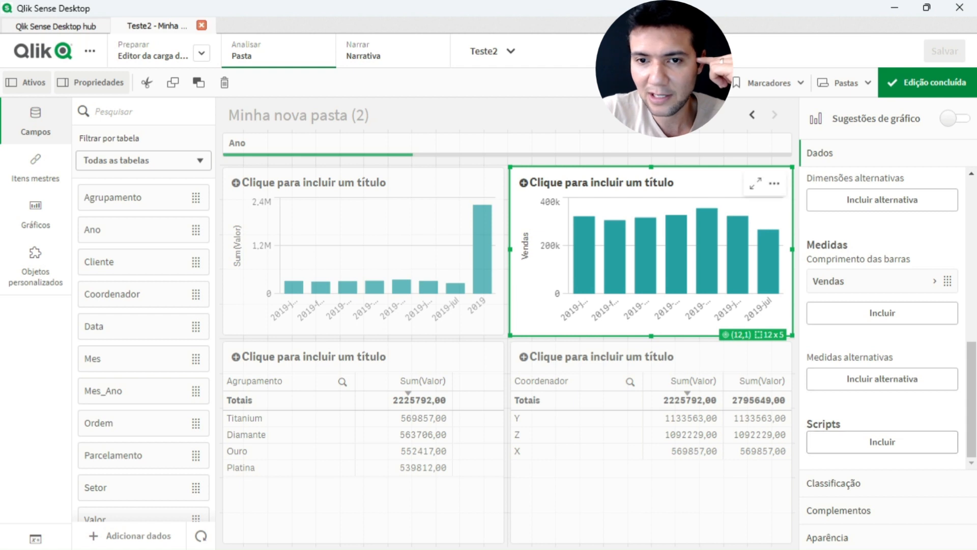
- Add Script 1 to the Vendas chart and bring up its empty script editor
left_click(881, 440)
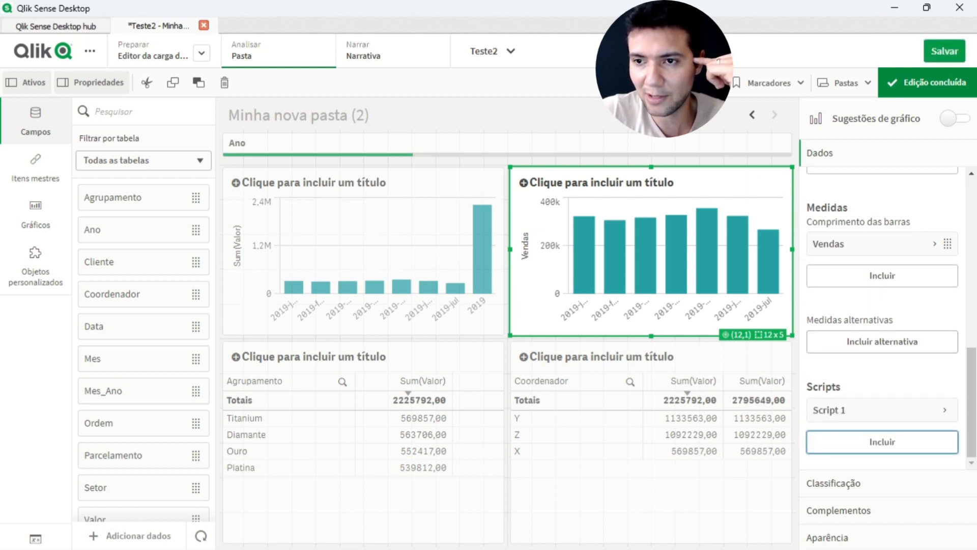
scroll("up", 3)
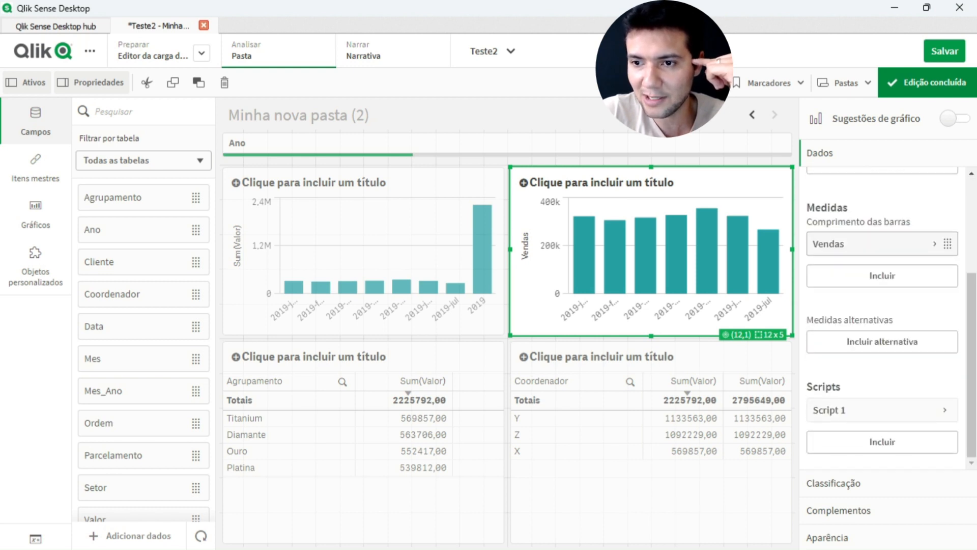
left_click(879, 410)
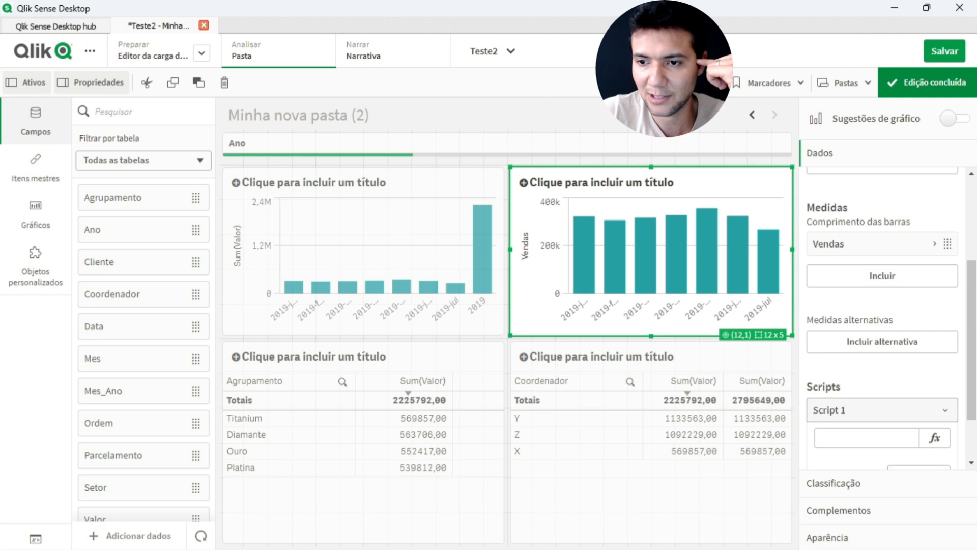
left_click(935, 438)
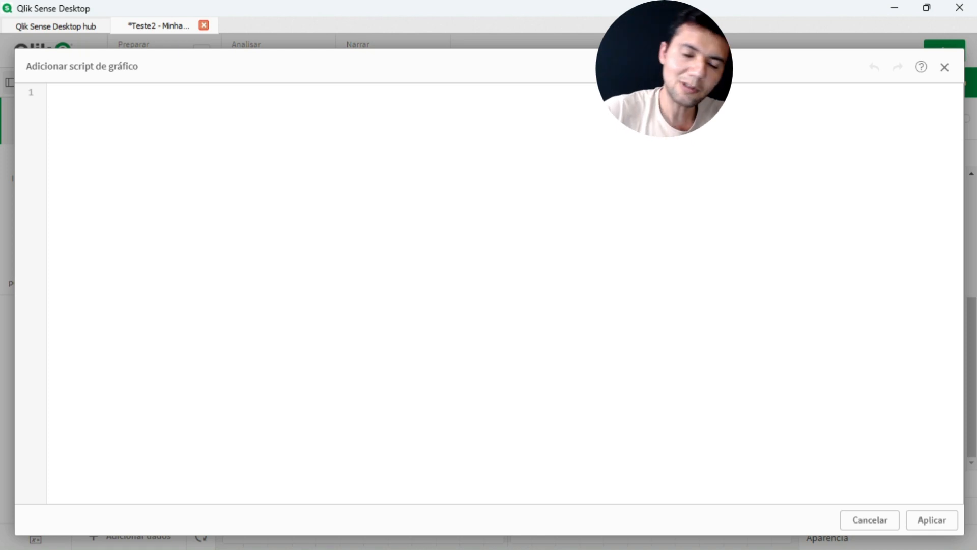
- Write the script's Add Load line putting 'Total' as Mes_Ano, using the Notepad note
type("Add")
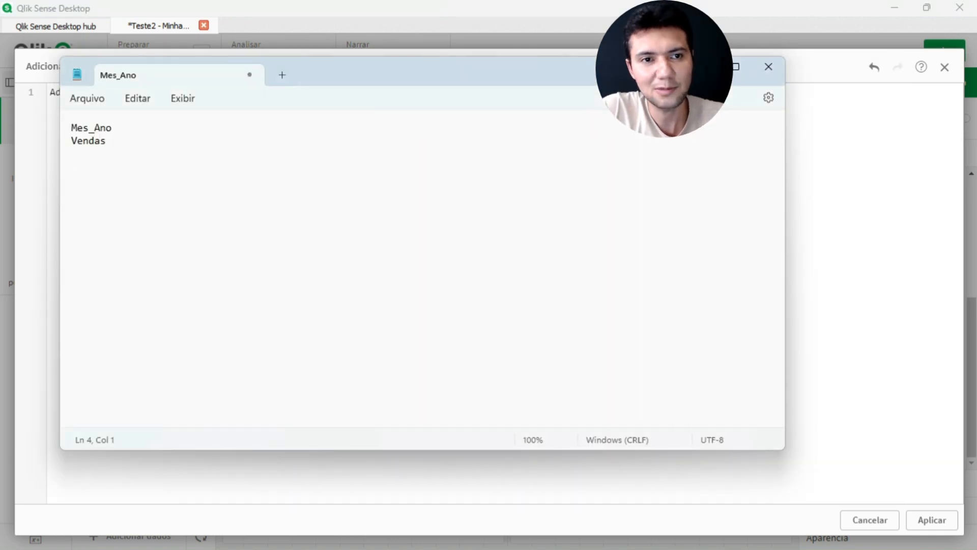
left_click(769, 67)
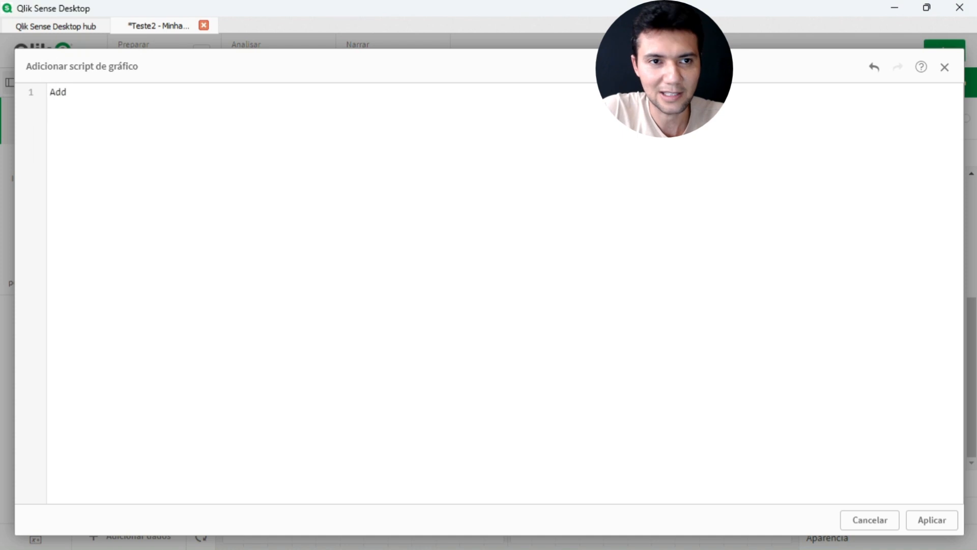
type("Lo")
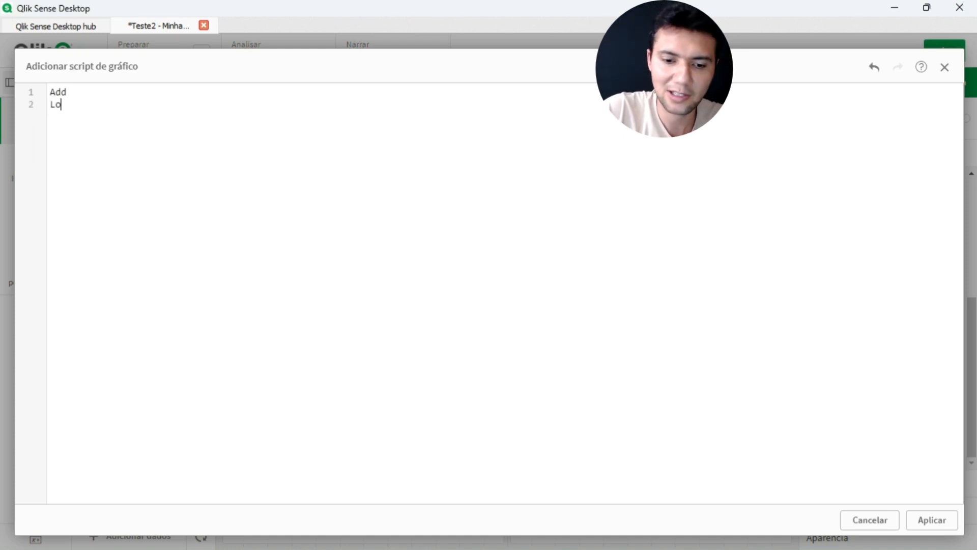
type("ad")
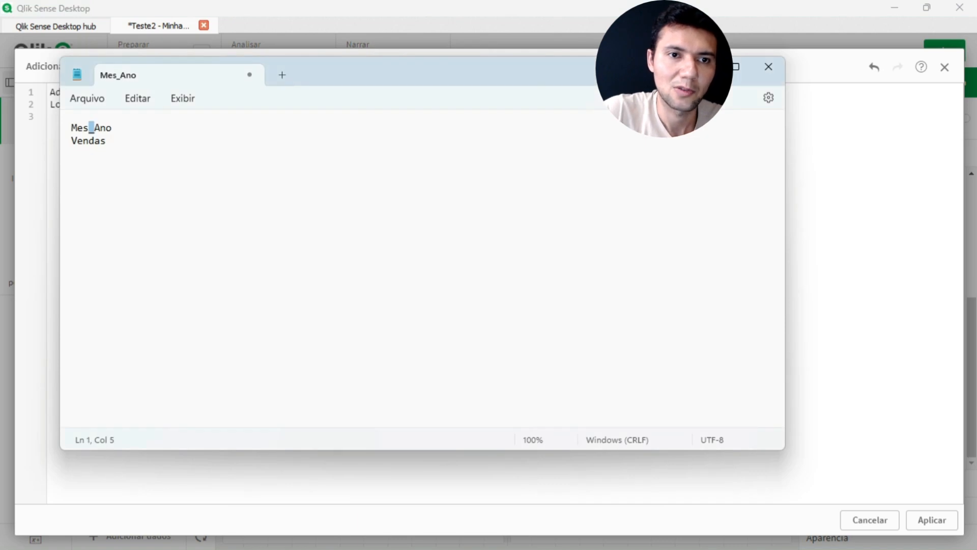
double_click(90, 128)
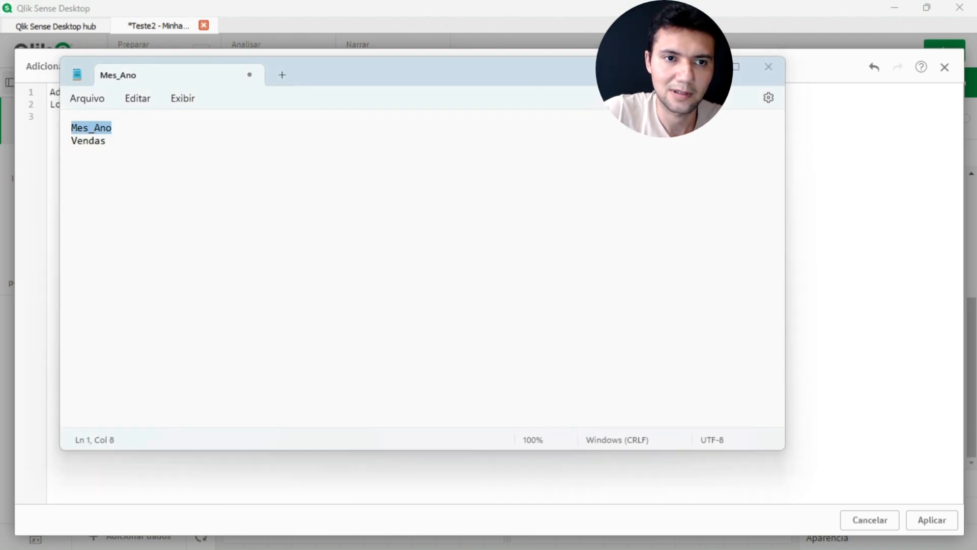
left_click(768, 67)
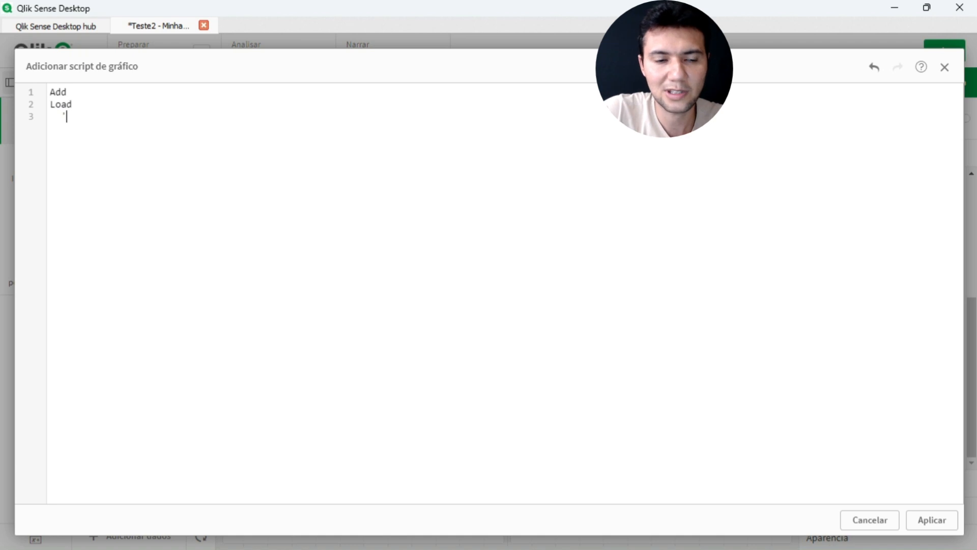
type("Total'")
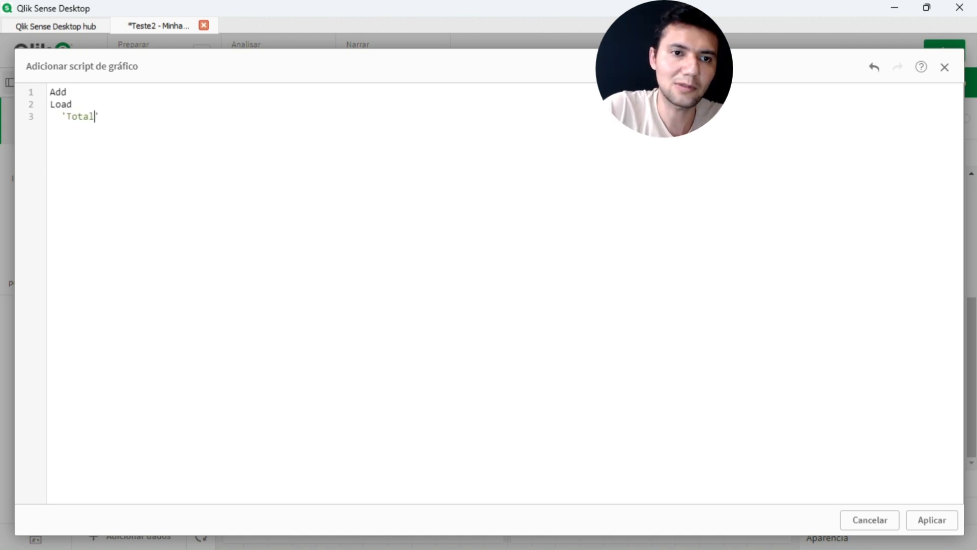
type("as")
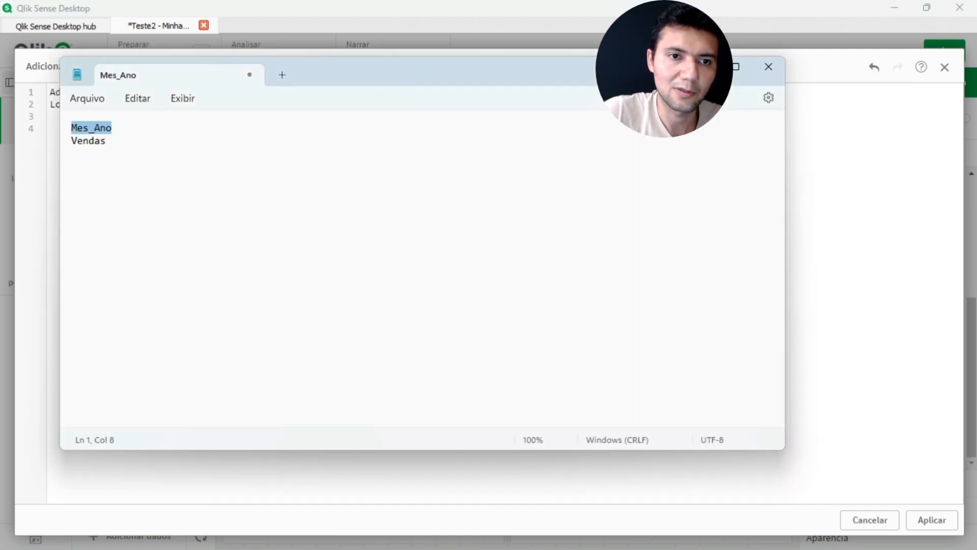
- Complete it with Sum(Vendas) Resident HC1, drop the Group By, and apply the Total script
left_click(769, 68)
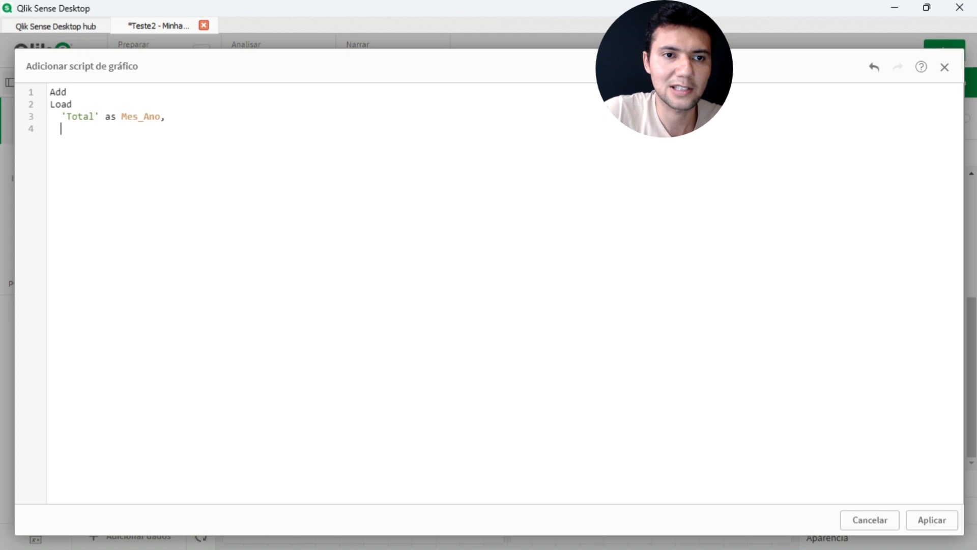
type("Sum(Vendas) as")
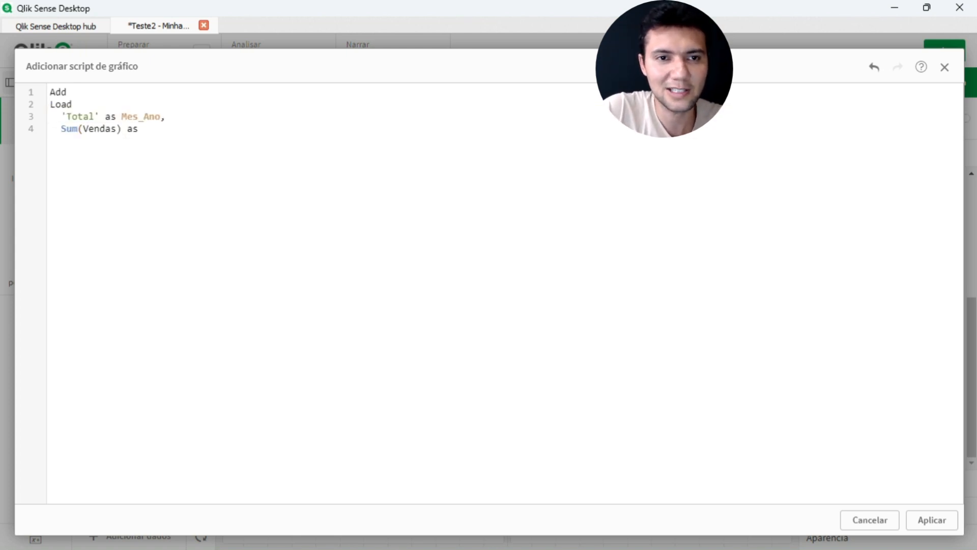
type("Vendas")
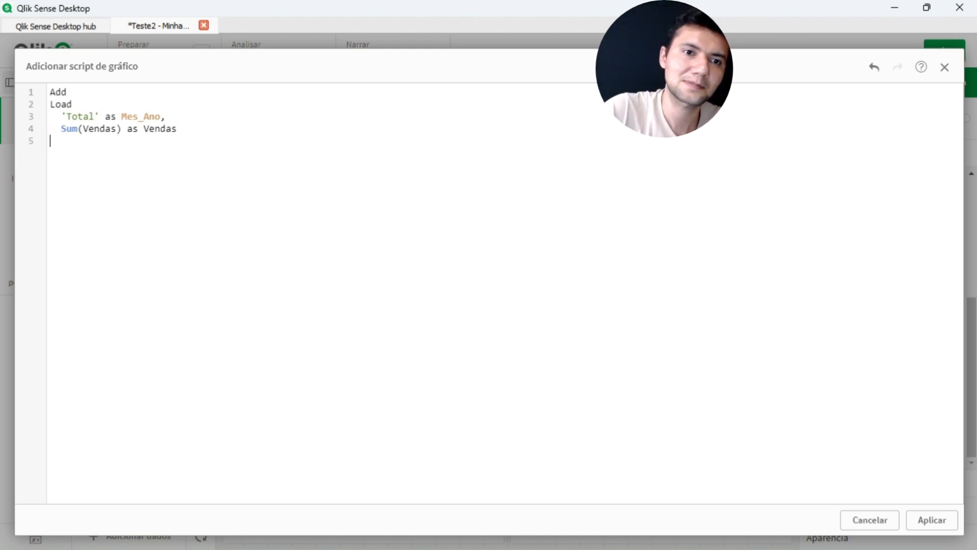
type("resi")
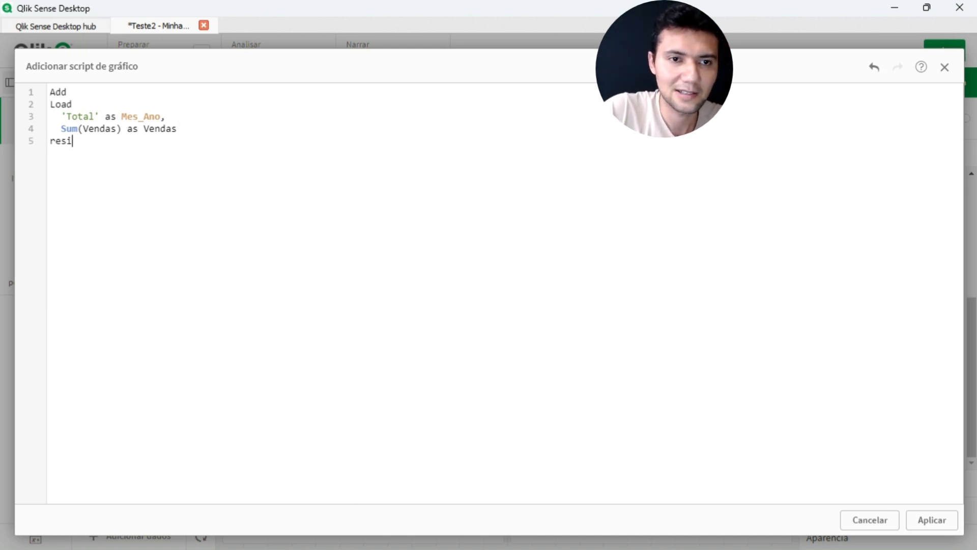
key("Backspace")
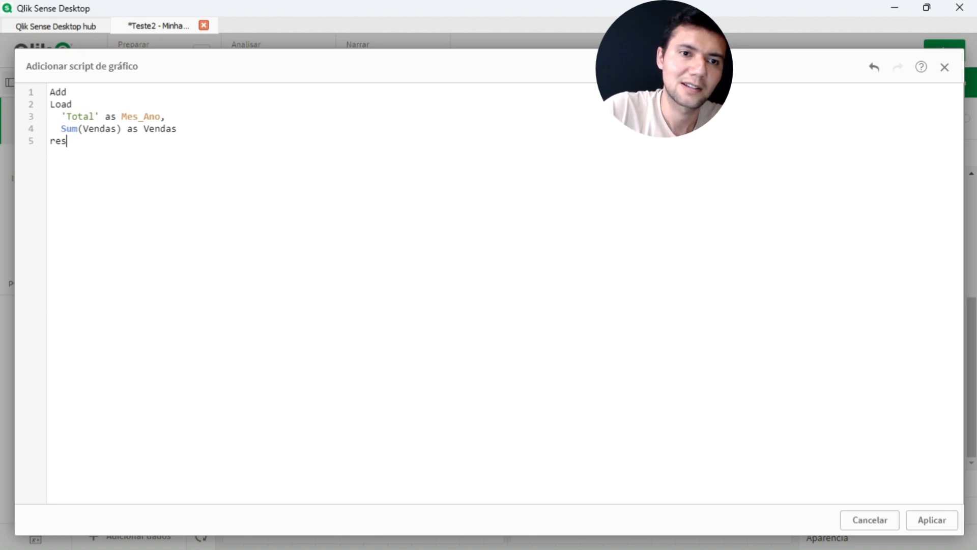
type("ident")
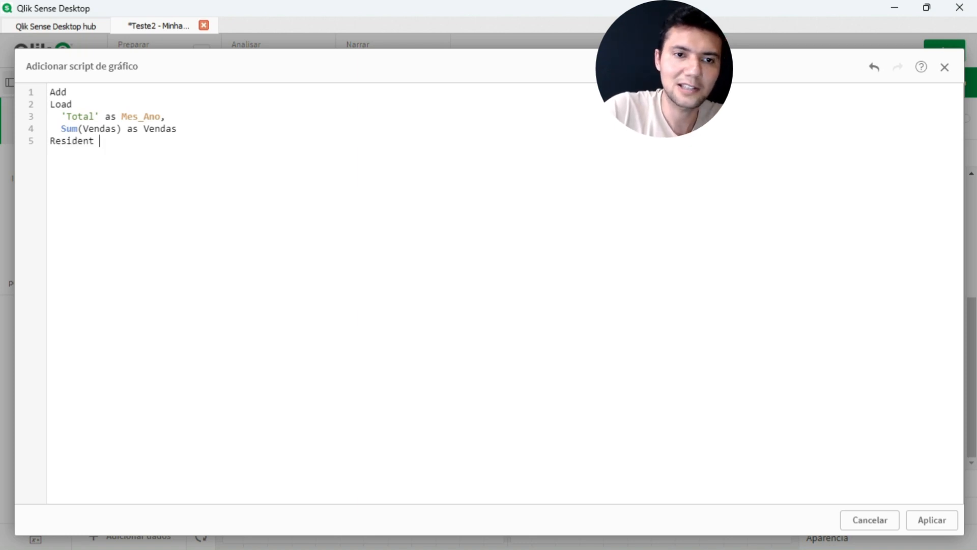
type("HC1")
type(";")
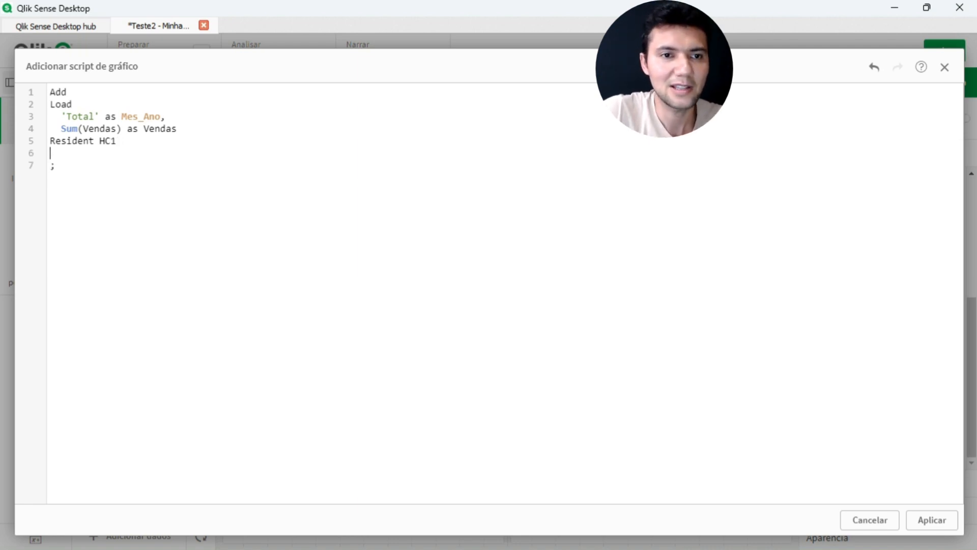
type("Group")
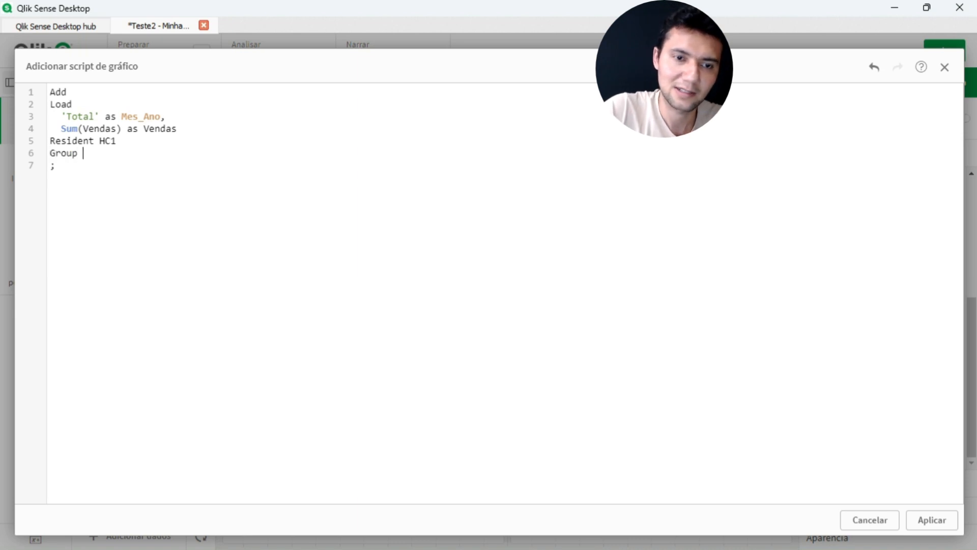
type("By")
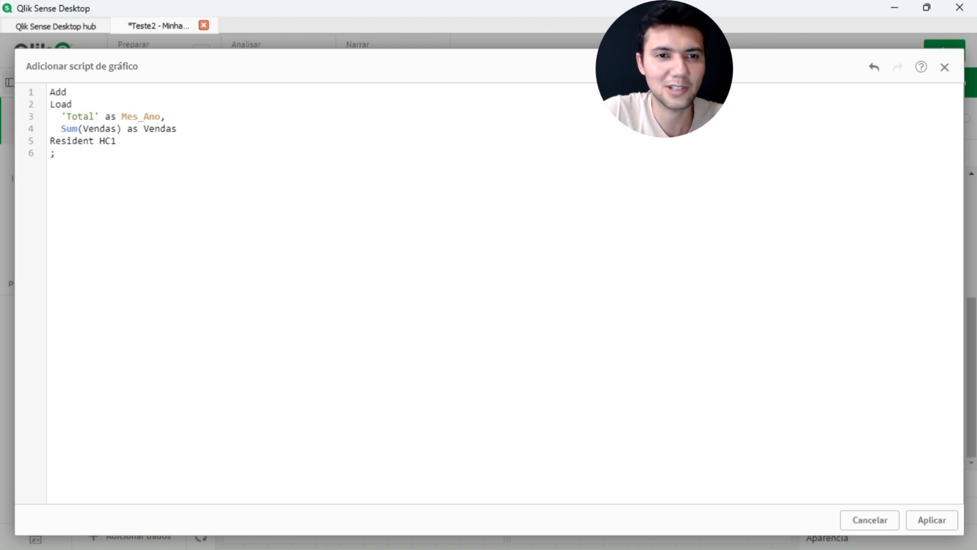
left_click(115, 140)
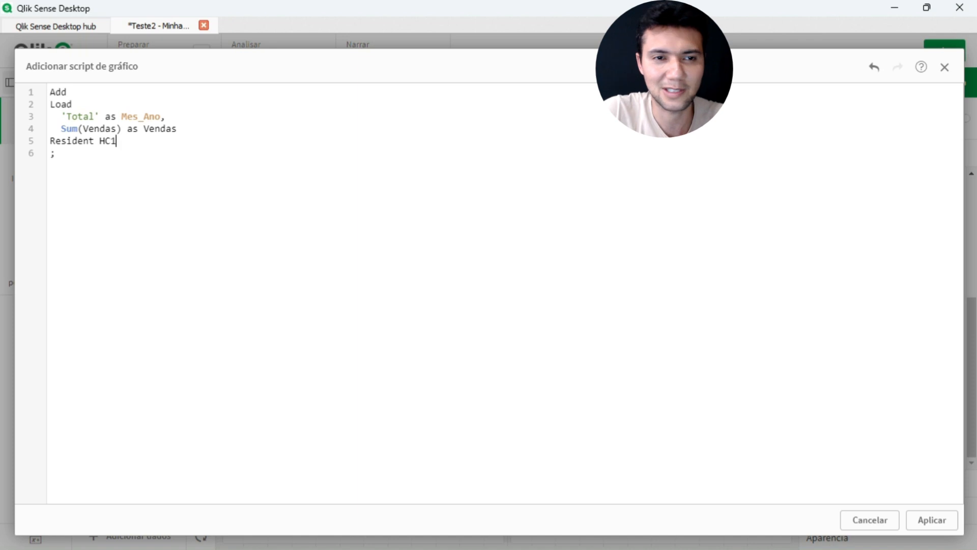
left_click(932, 521)
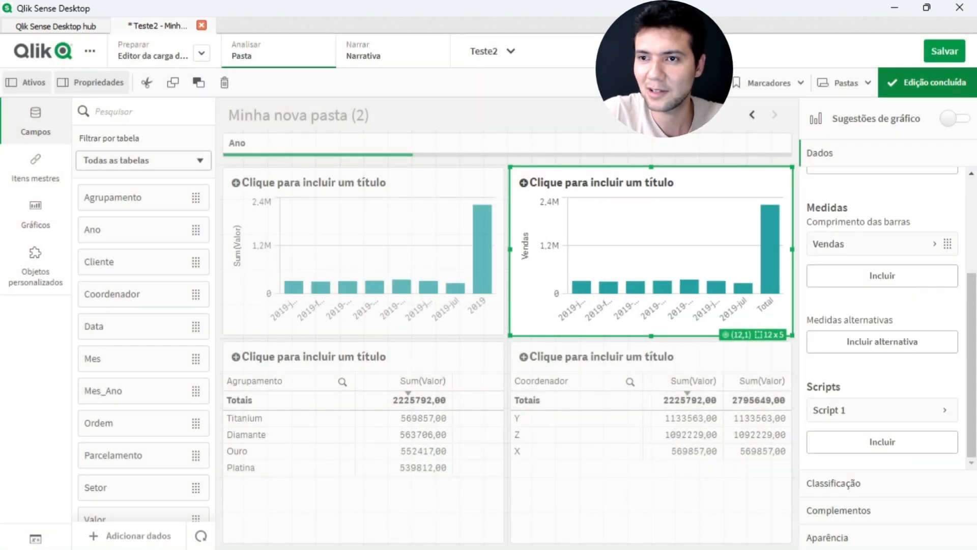
- Check the Total bar in preview, then copy Script 1's code and close it unchanged
left_click(932, 83)
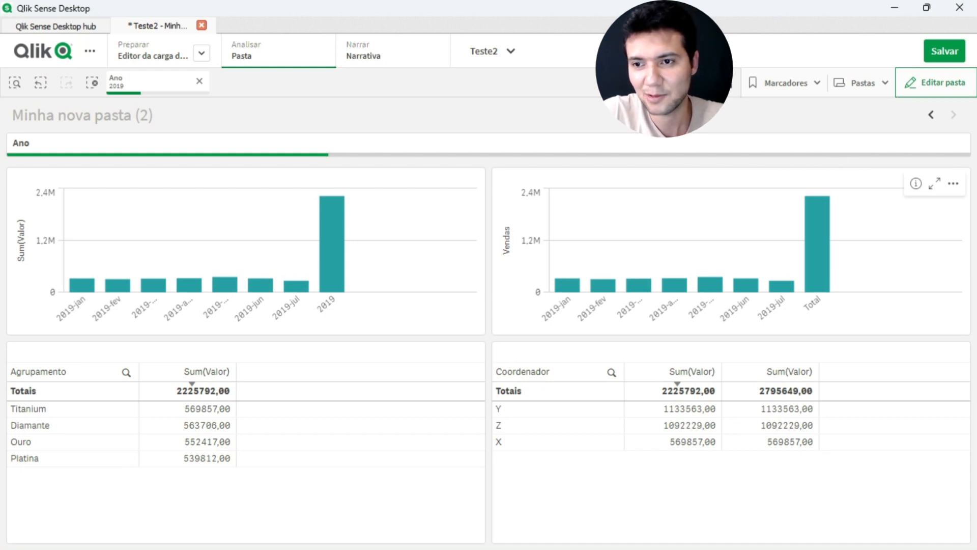
mouse_move(813, 200)
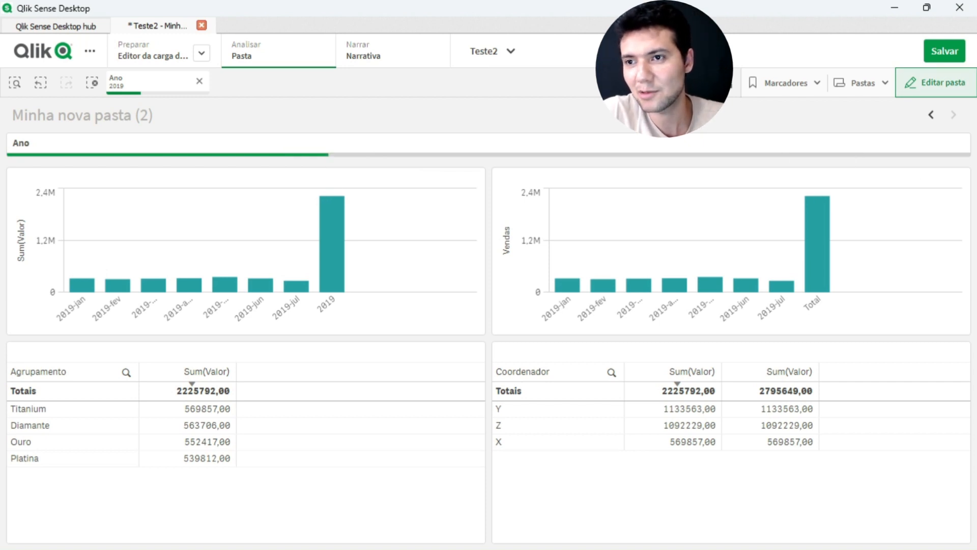
left_click(935, 82)
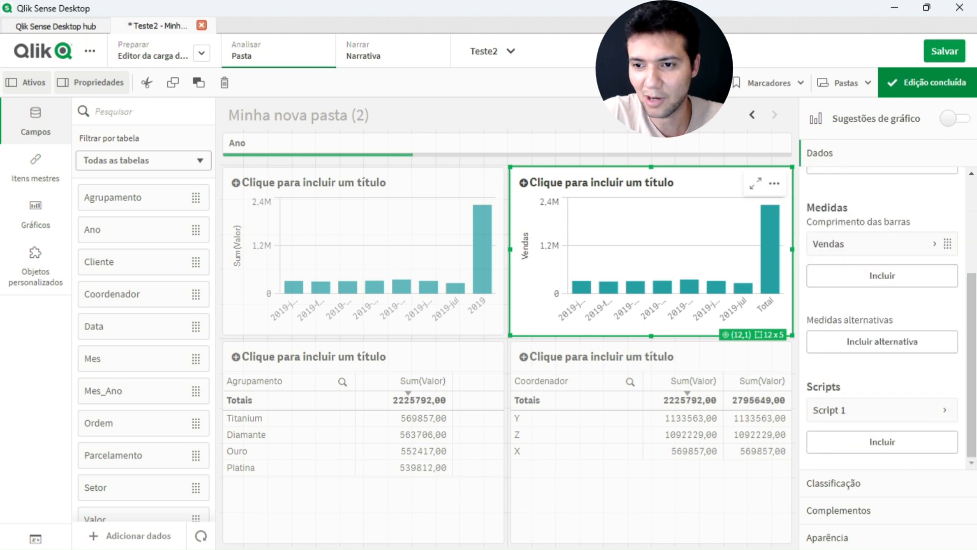
left_click(878, 402)
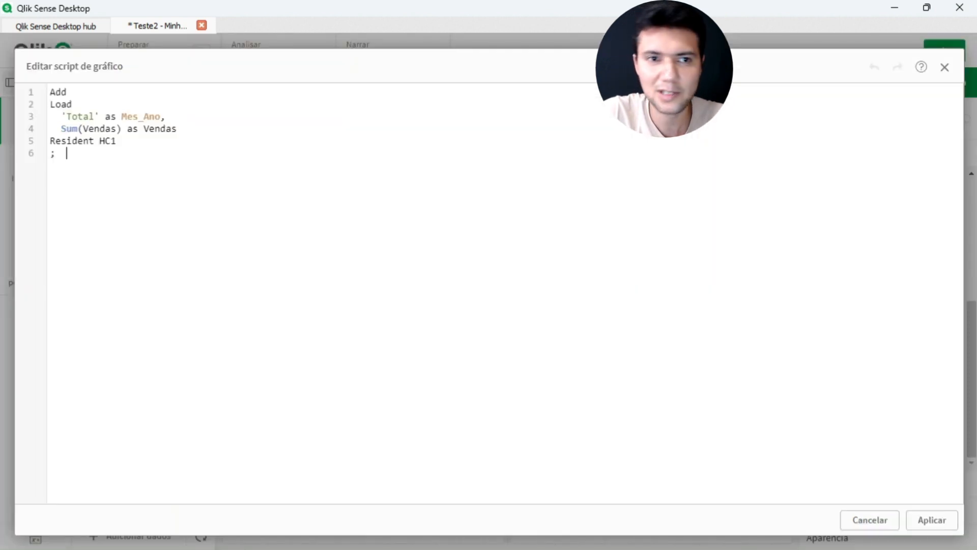
key("ctrl+a")
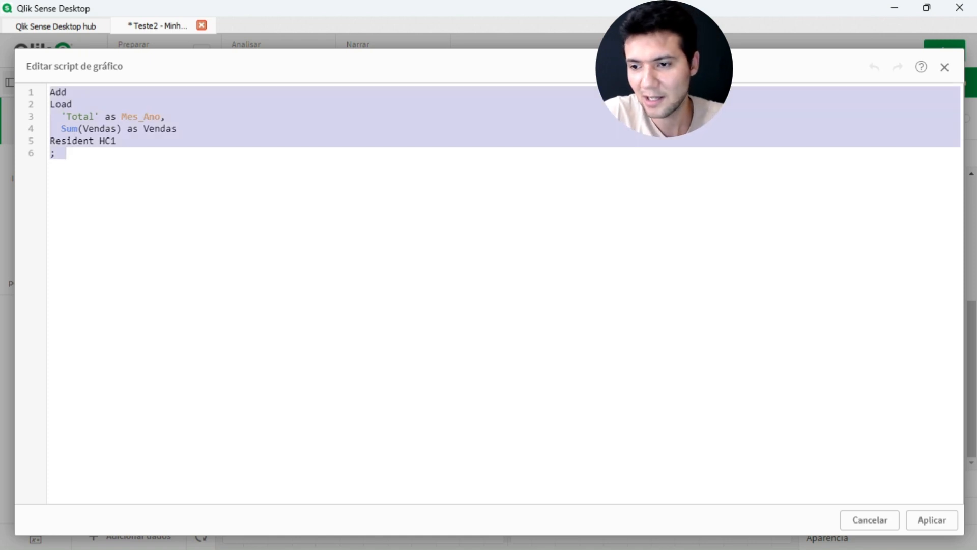
left_click(931, 521)
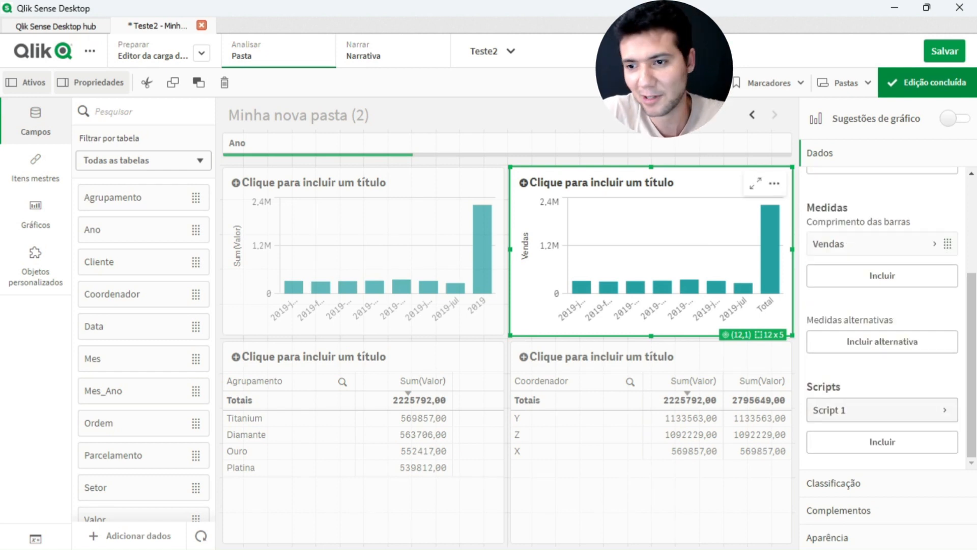
- Add a second script from the copied code with 'Média' and AVG(Vendas), and apply it
left_click(881, 440)
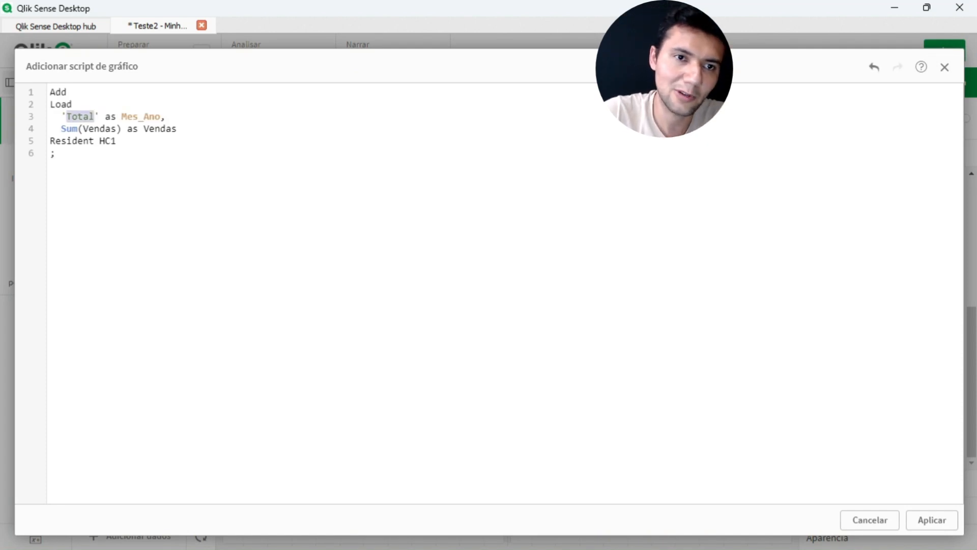
type("M")
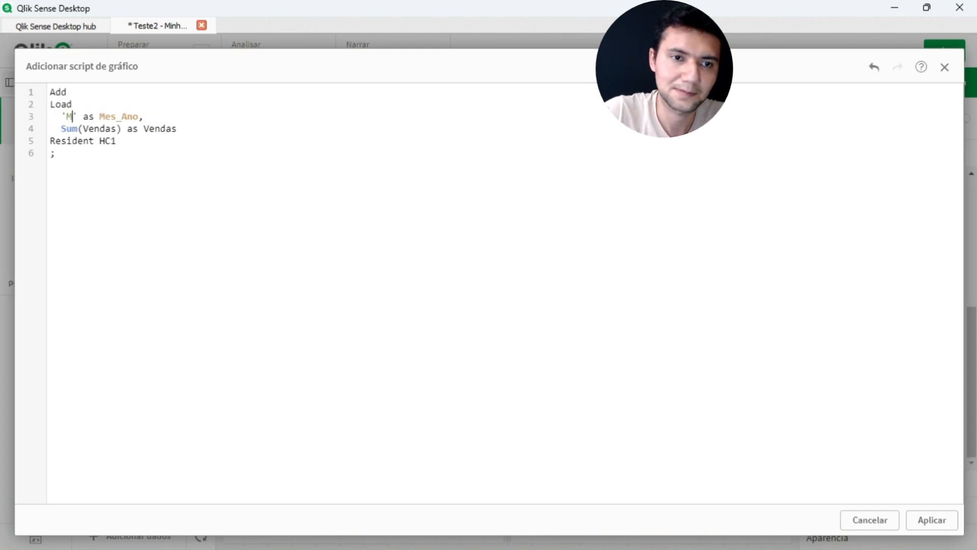
type("édia")
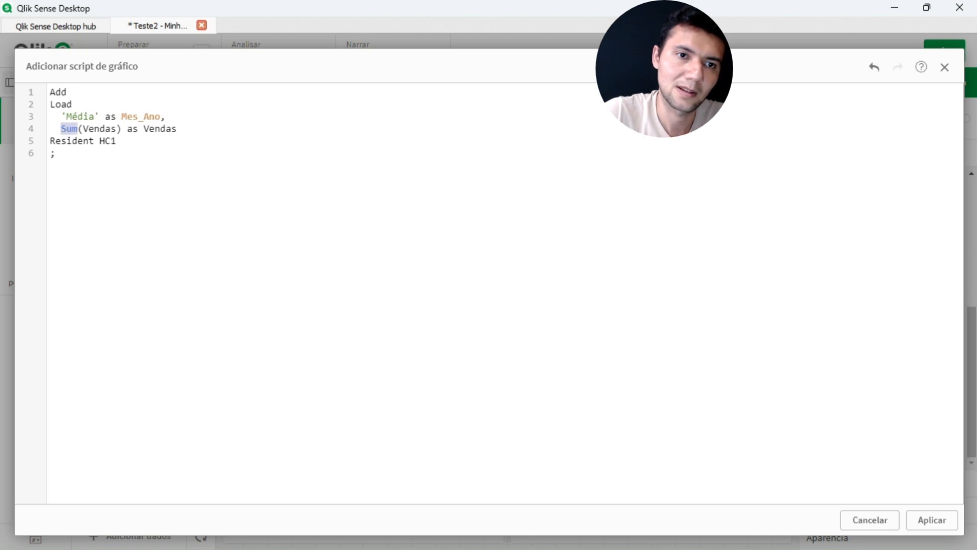
type("AVG")
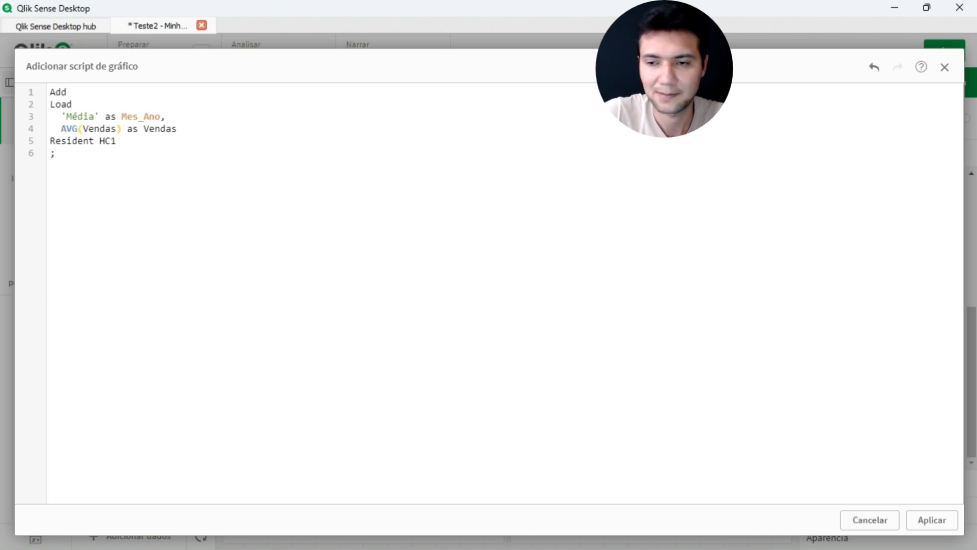
left_click(932, 521)
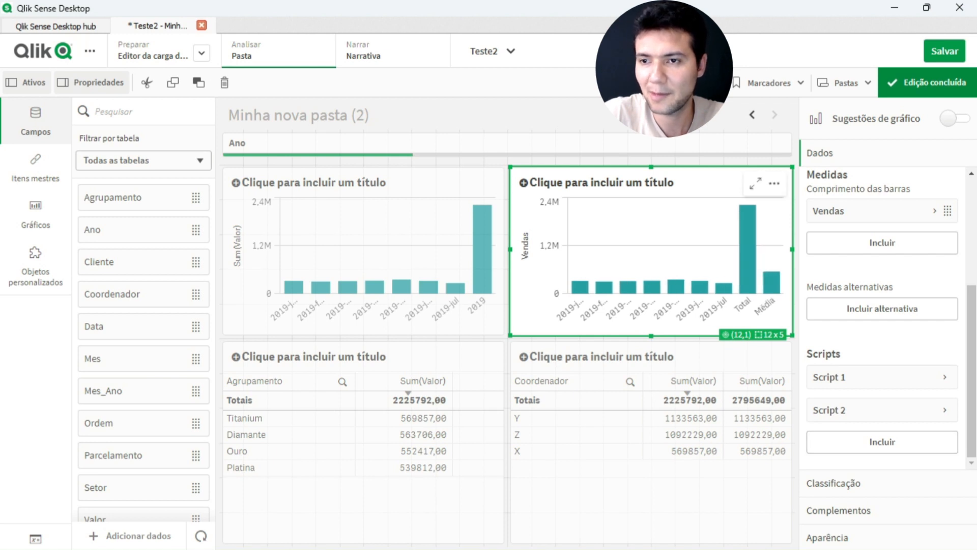
- View the chart with Total and Média bars outside editing, then return to Mes_Ano sorting
left_click(931, 82)
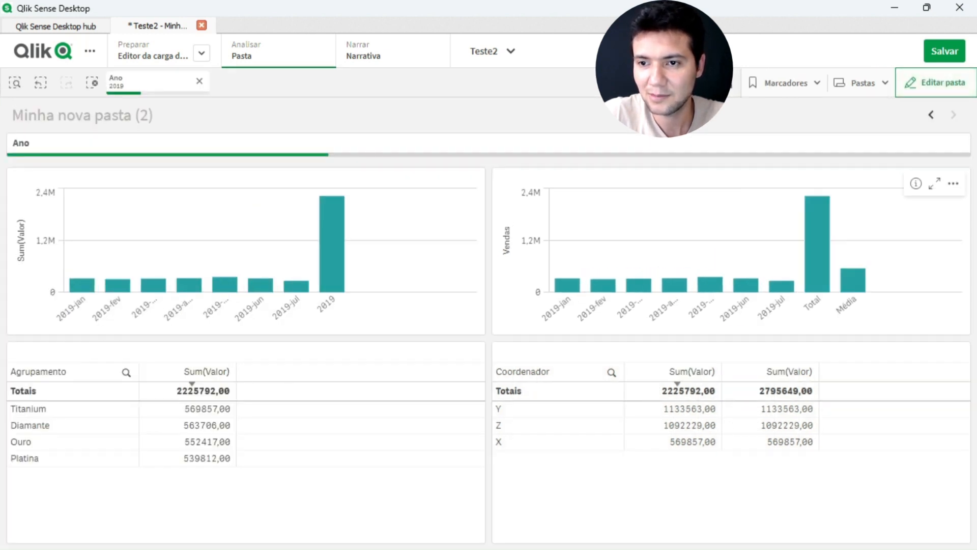
mouse_move(857, 271)
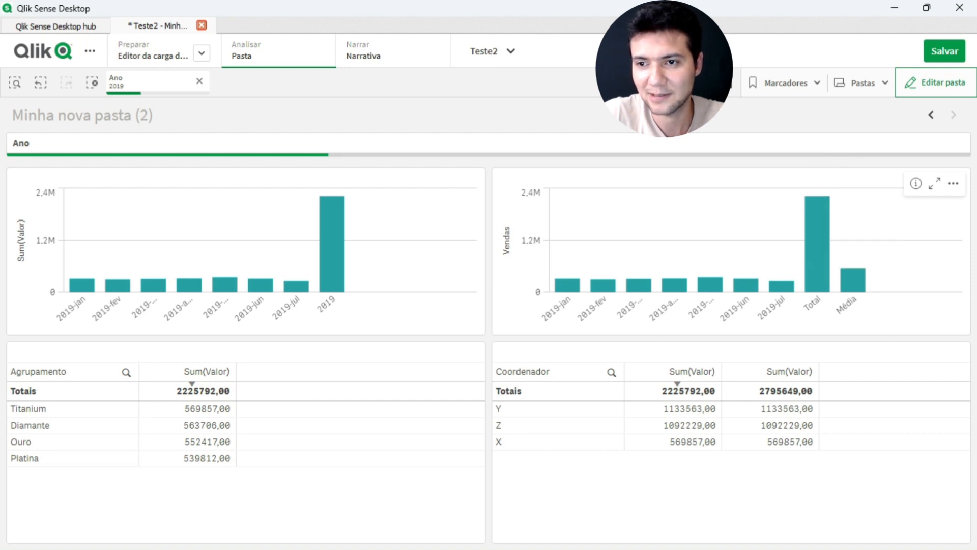
left_click(933, 83)
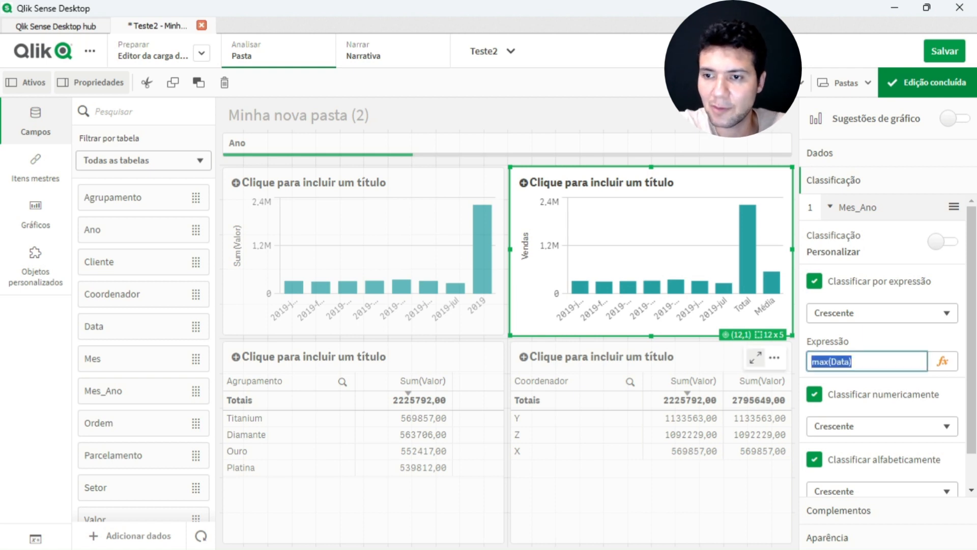
- Sort Mes_Ano by the expression descending and enlarge the chart
left_click(878, 313)
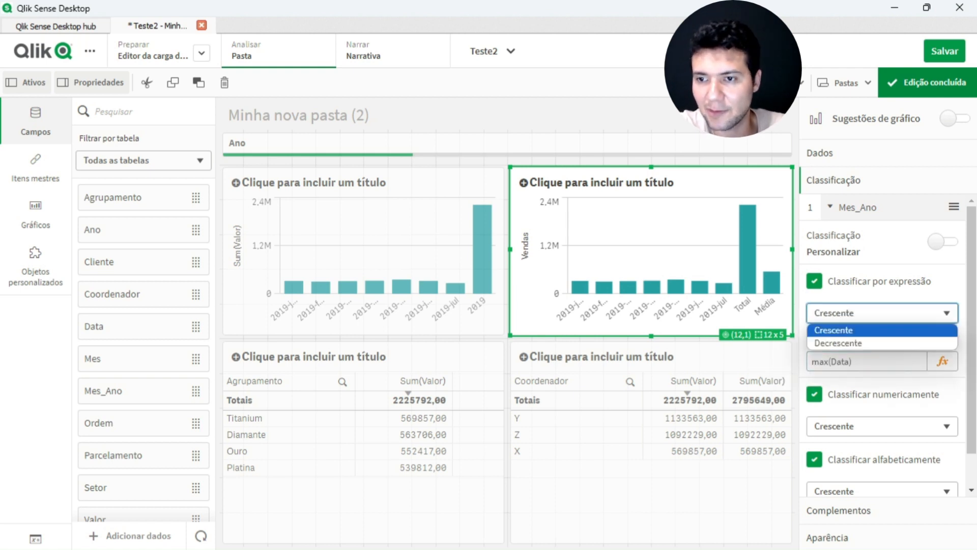
left_click(841, 343)
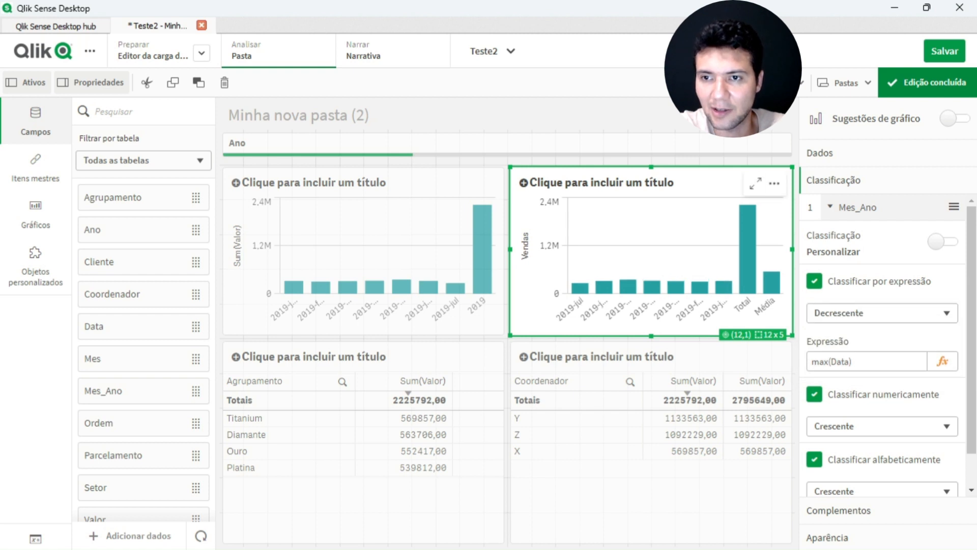
left_click(754, 183)
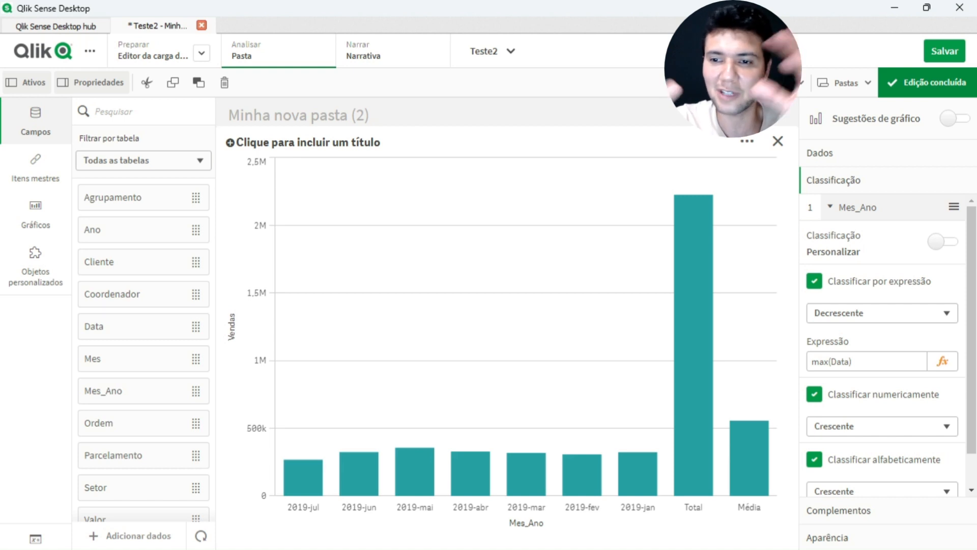
- Set the expression sort back to ascending, then leave Mes_Ano on automatic sorting
left_click(879, 313)
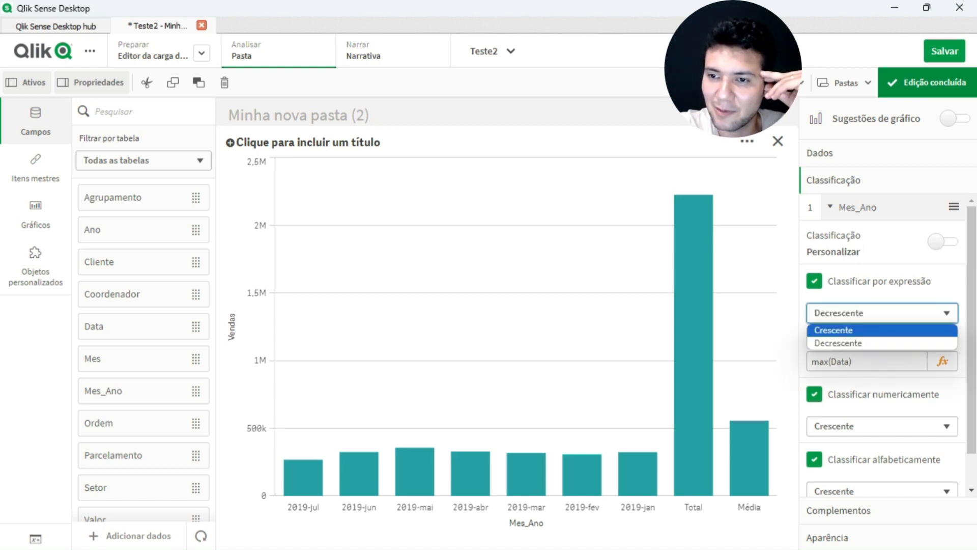
left_click(834, 330)
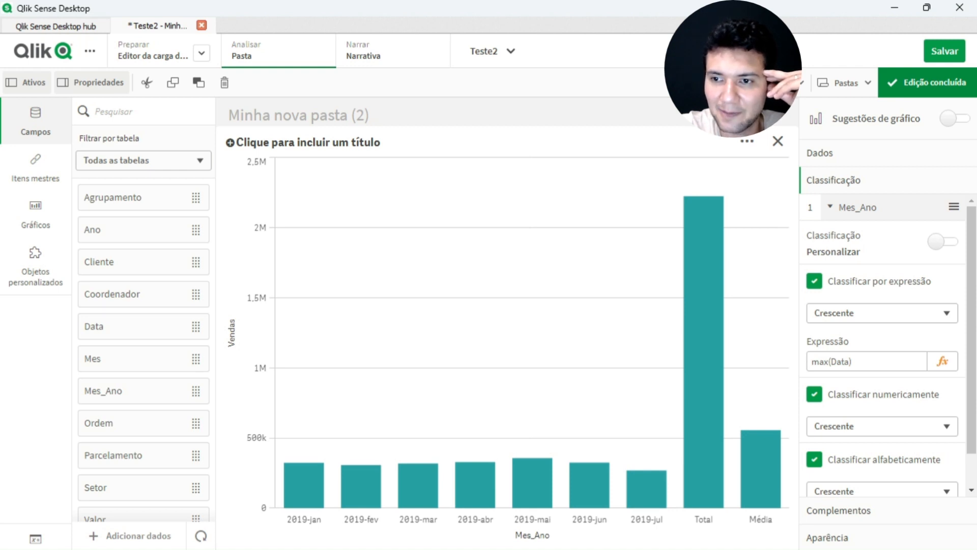
left_click(942, 242)
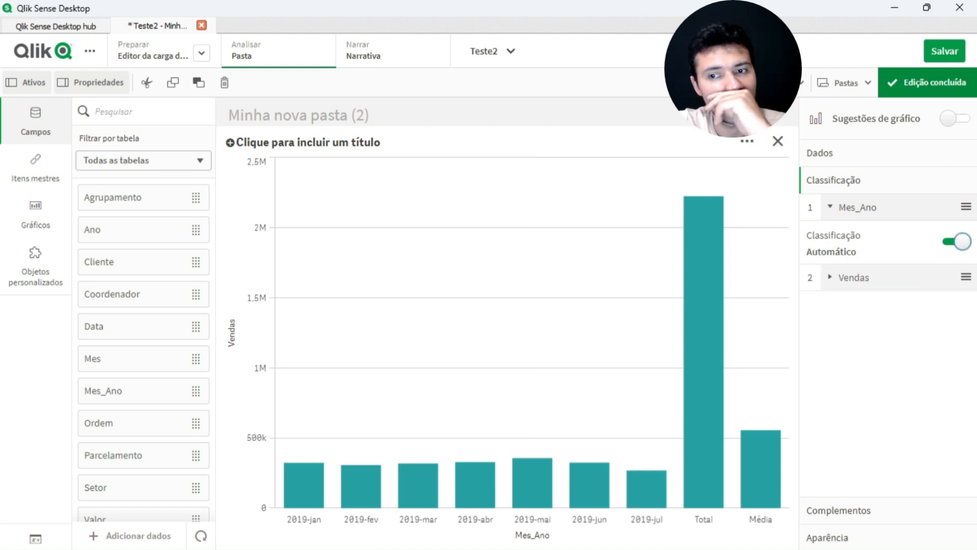